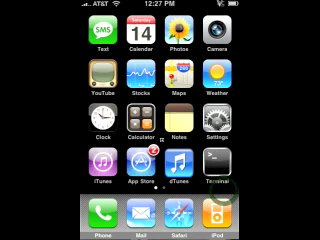
Reach the installed packages list and scroll down to the MobileTerminal entry.
scroll("left", 3)
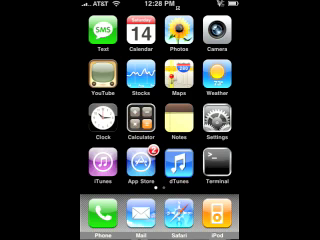
scroll("left", 3)
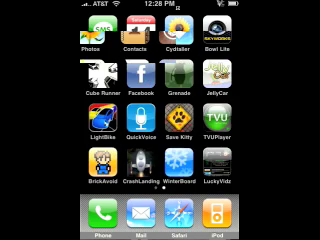
scroll("left", 3)
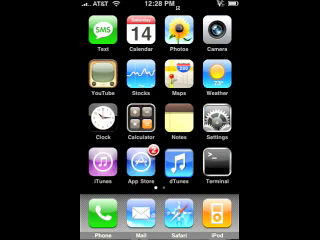
scroll("left", 3)
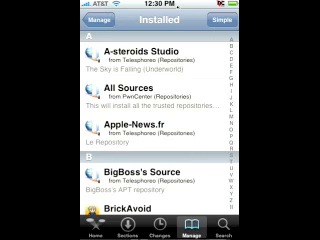
scroll("down", 3)
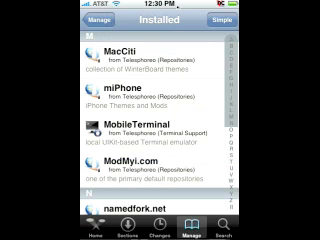
scroll("down", 3)
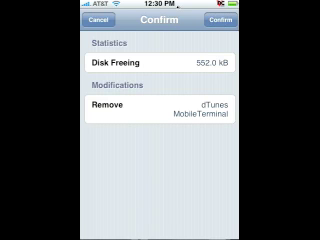
Confirm the queued removal of MobileTerminal and dTunes so it begins running.
left_click(288, 22)
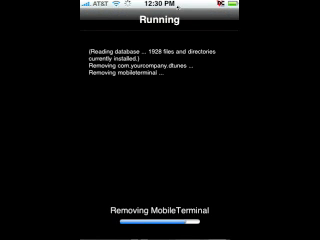